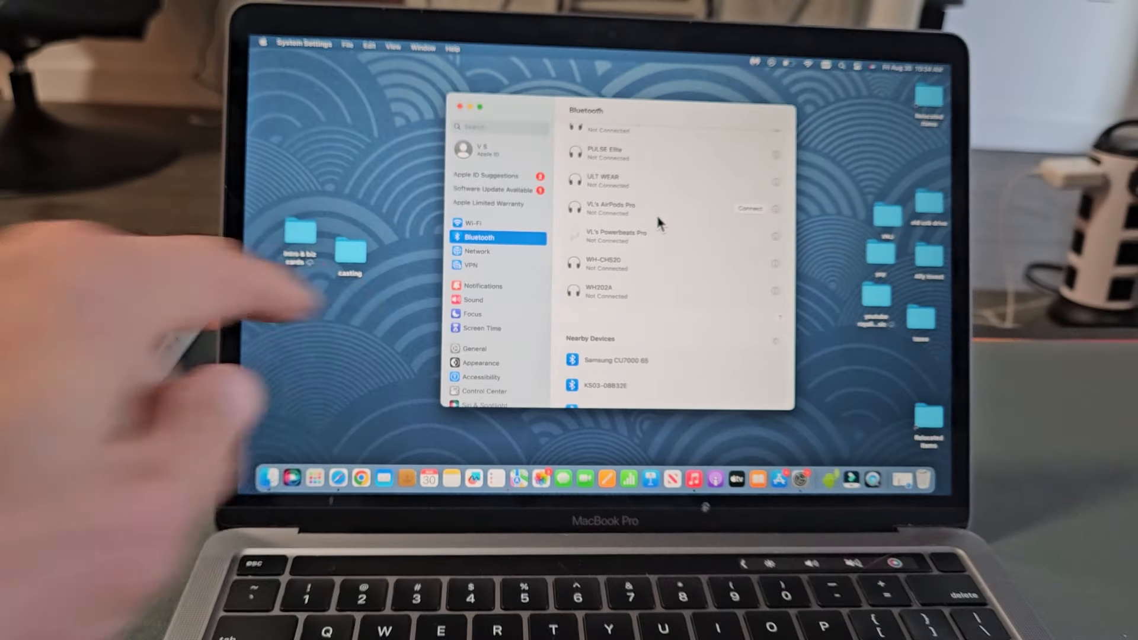
# - Reveal JBL Tune 720BT in the Nearby Devices section of the Bluetooth list
pyautogui.scroll(-3)
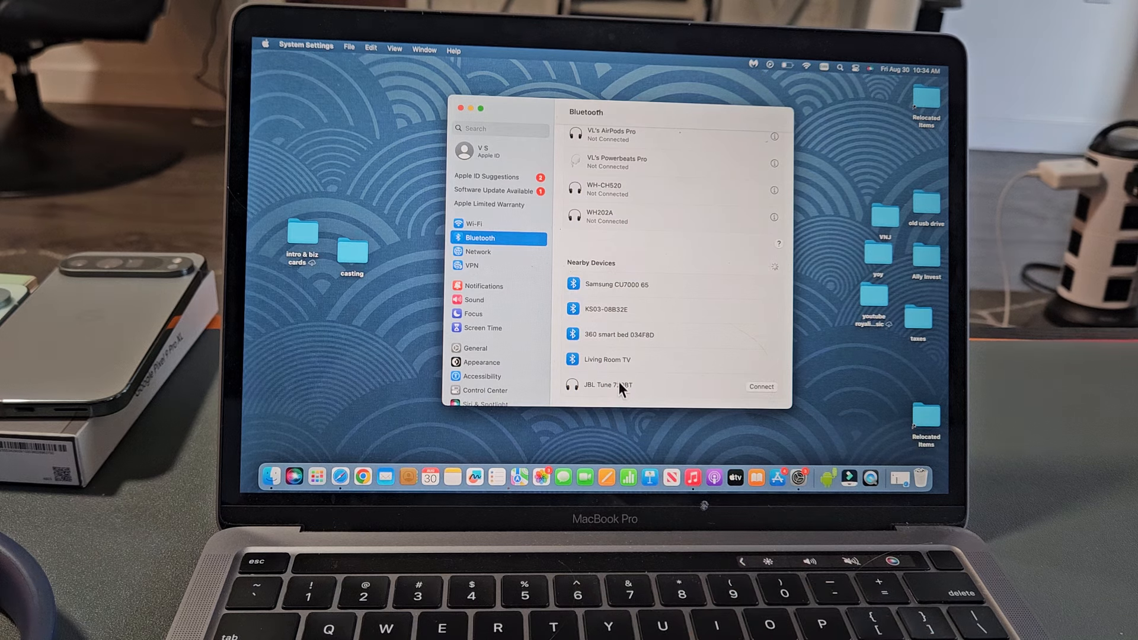
pyautogui.moveTo(759, 392)
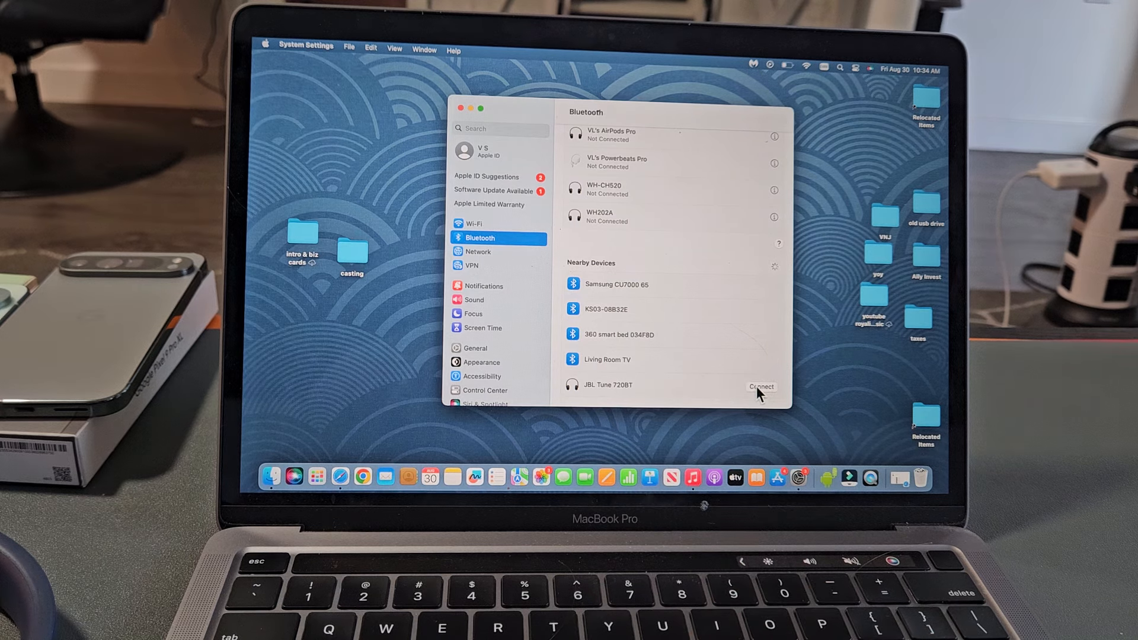
# - Connect the JBL Tune 720BT so it appears under My Devices
pyautogui.click(761, 385)
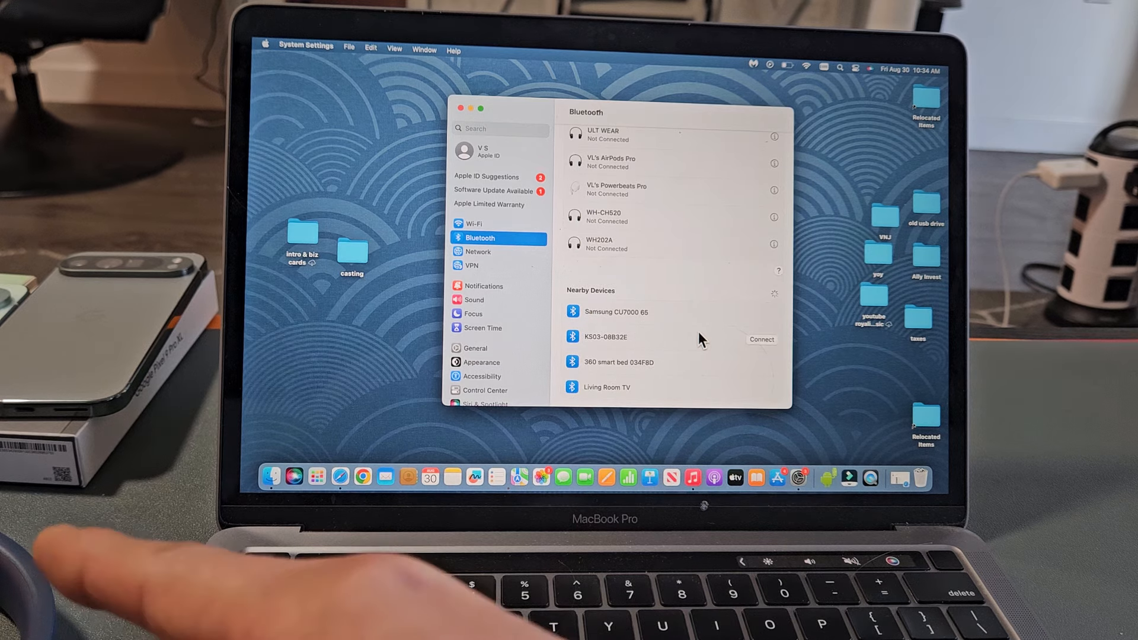
pyautogui.scroll(3)
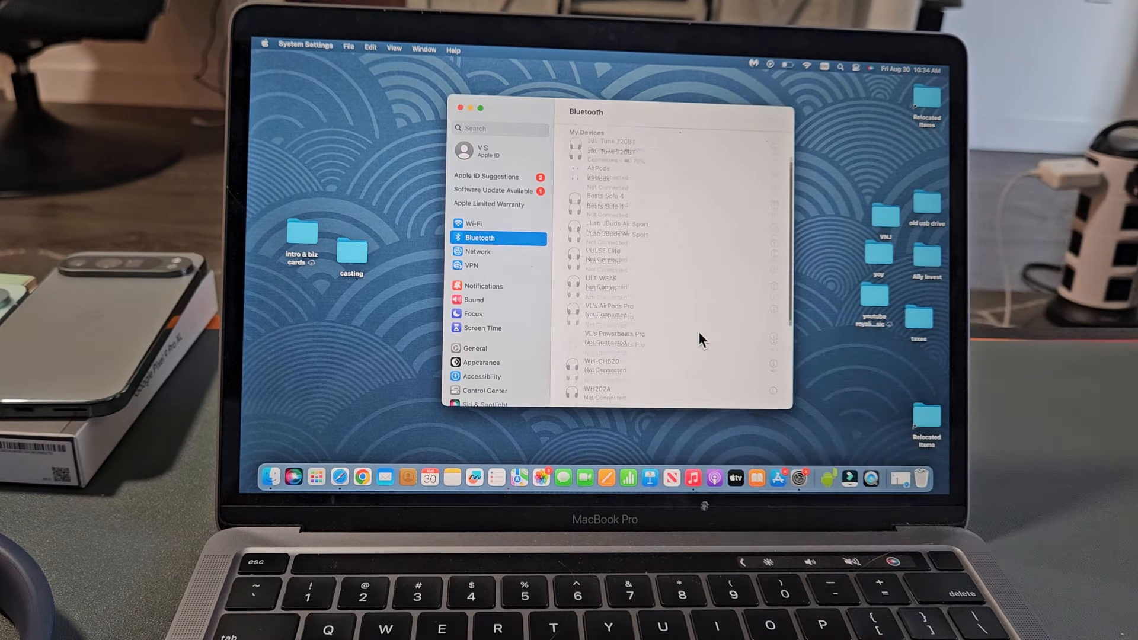